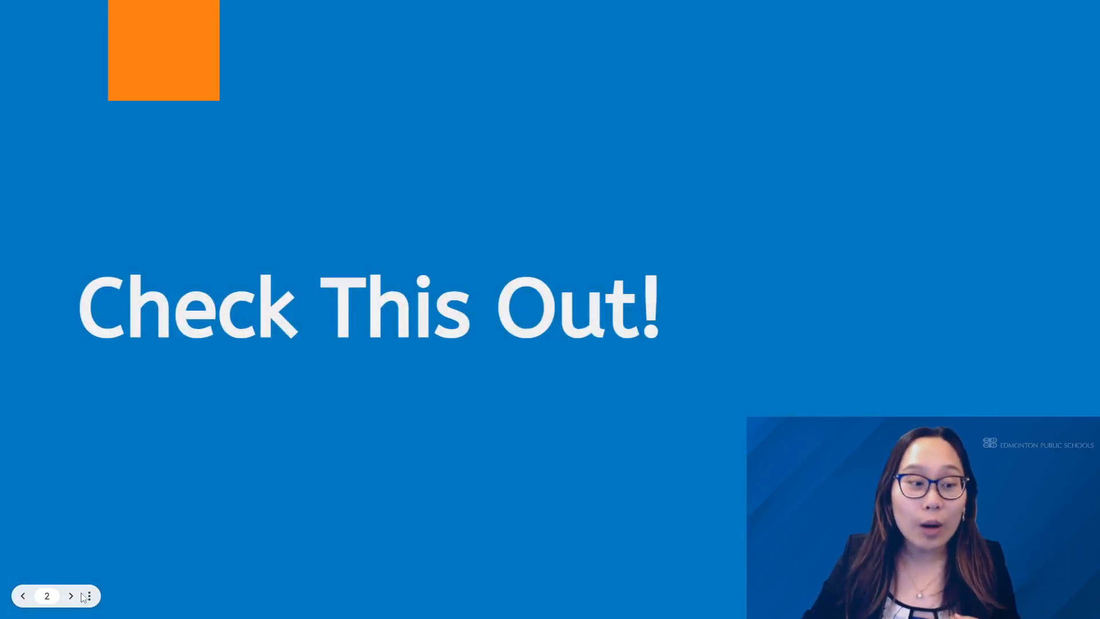
Reveal the three-dot presenter menu while the slideshow shows the second slide
click(89, 596)
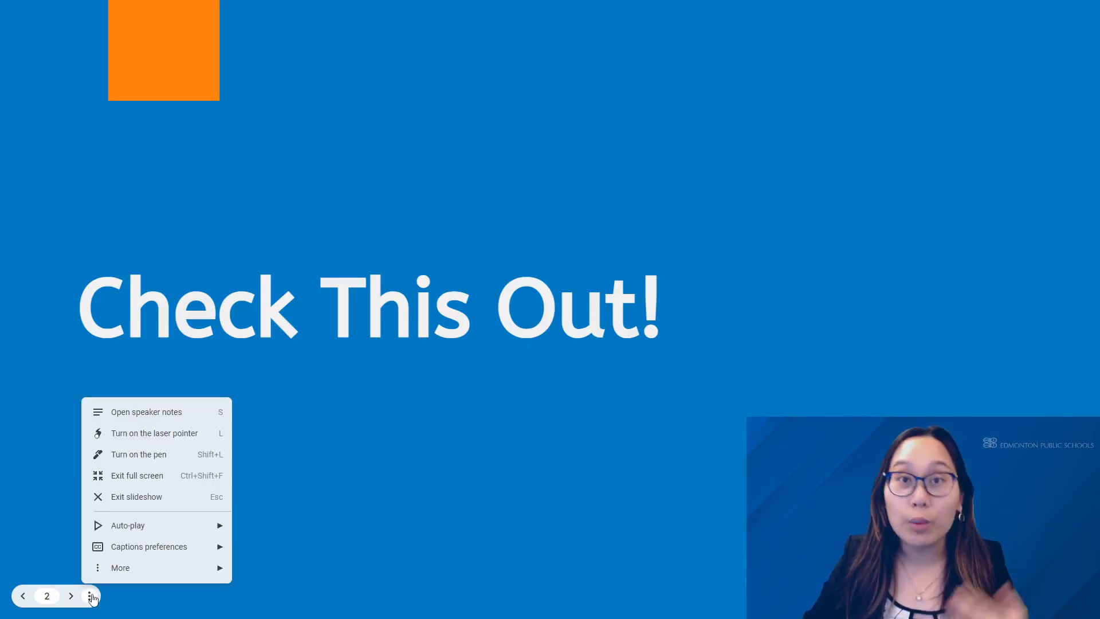
mouse_move(173, 437)
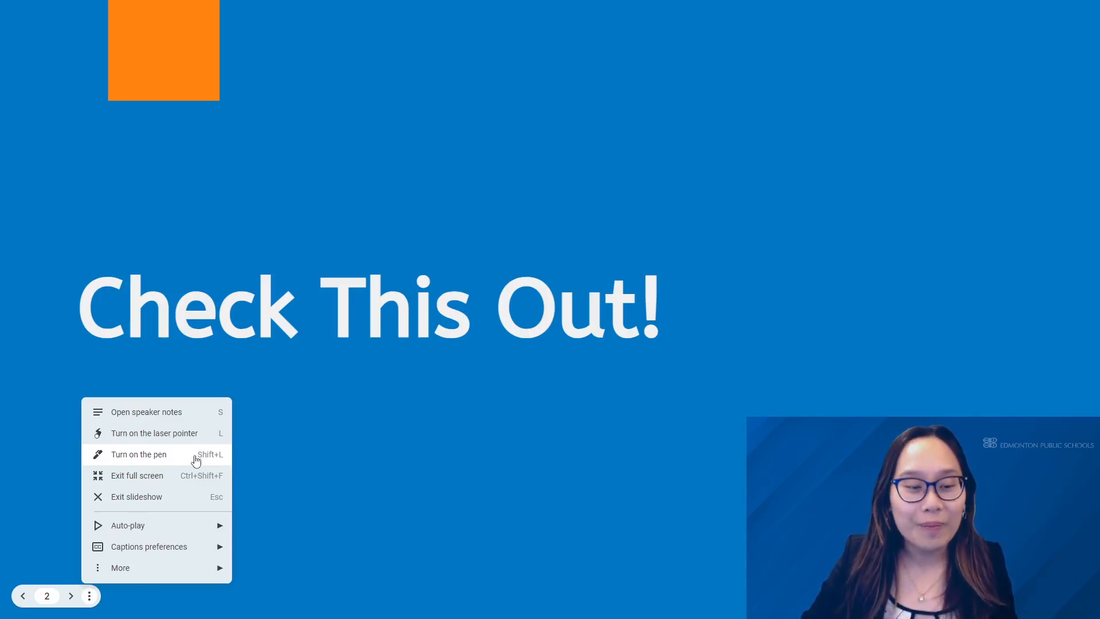
Turn on the pen, underline 'Check' in red, then reach the pen colour settings
click(138, 454)
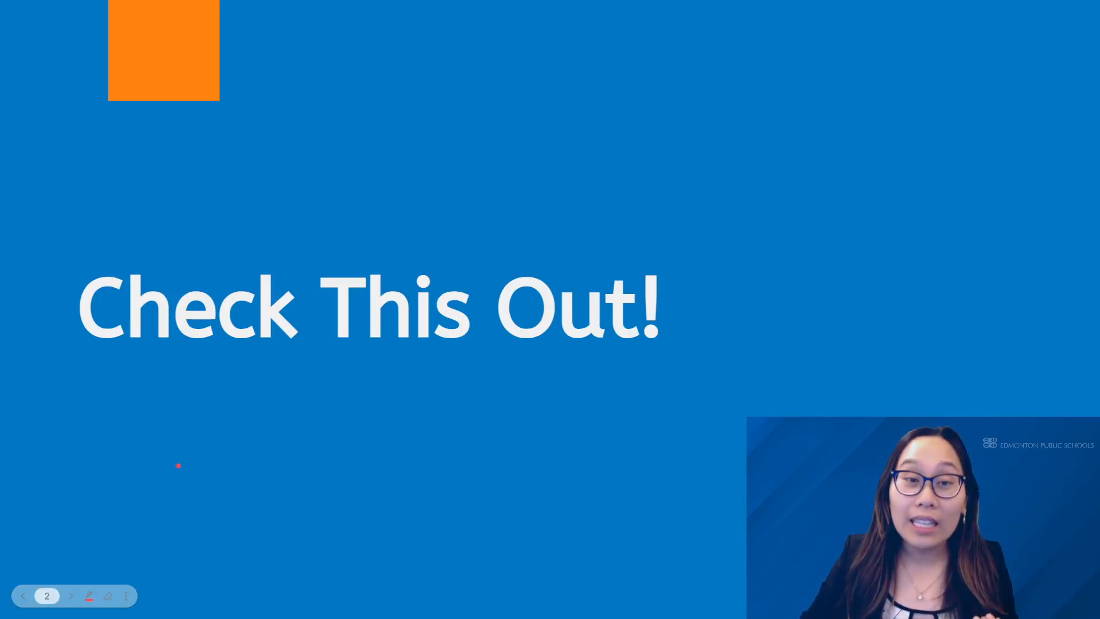
drag(83, 344, 281, 354)
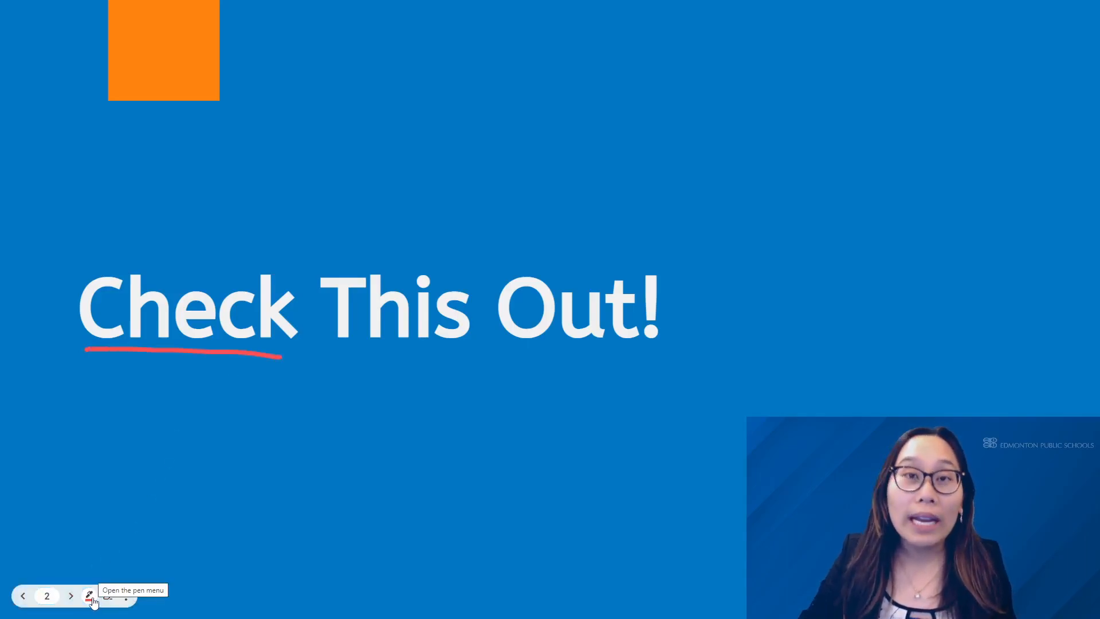
click(88, 596)
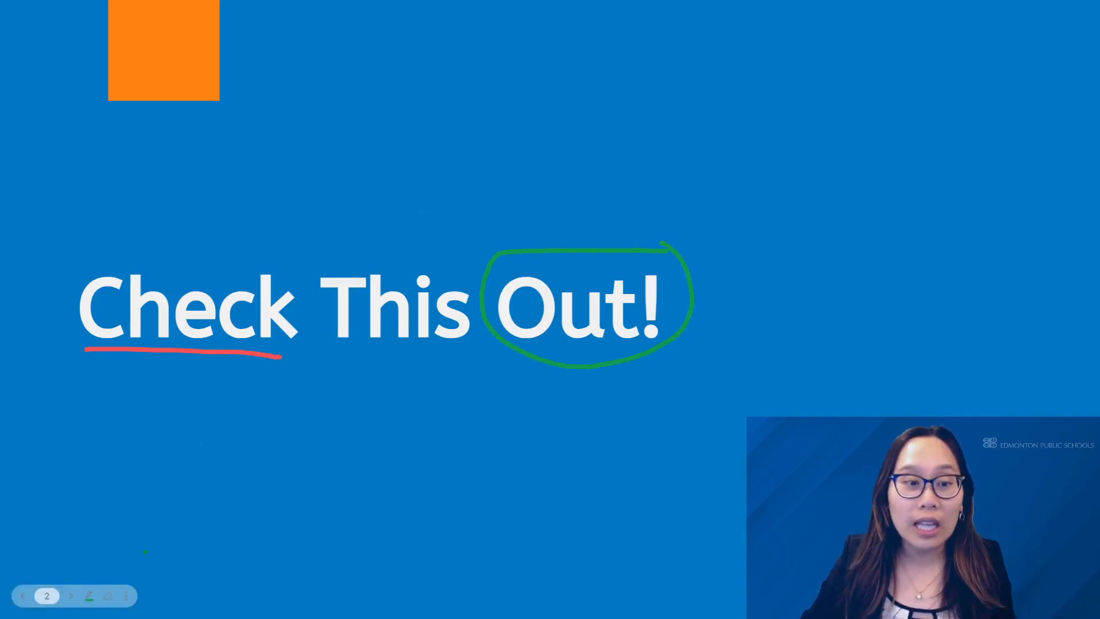
mouse_move(23, 596)
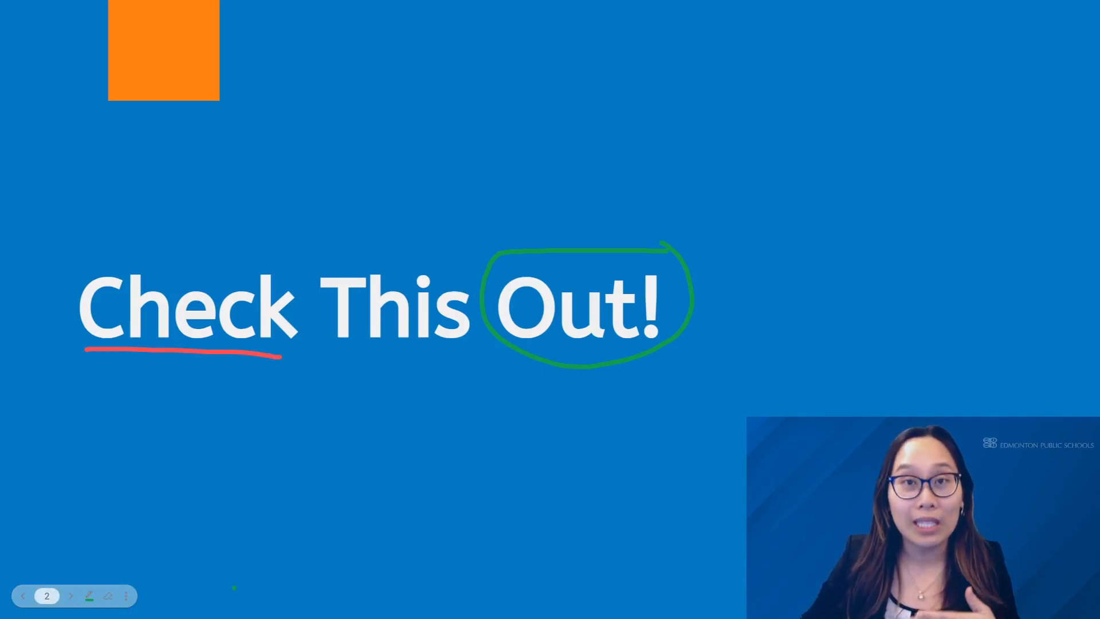
Toggle the pen off and back on, then reveal the Erase all choice
click(89, 596)
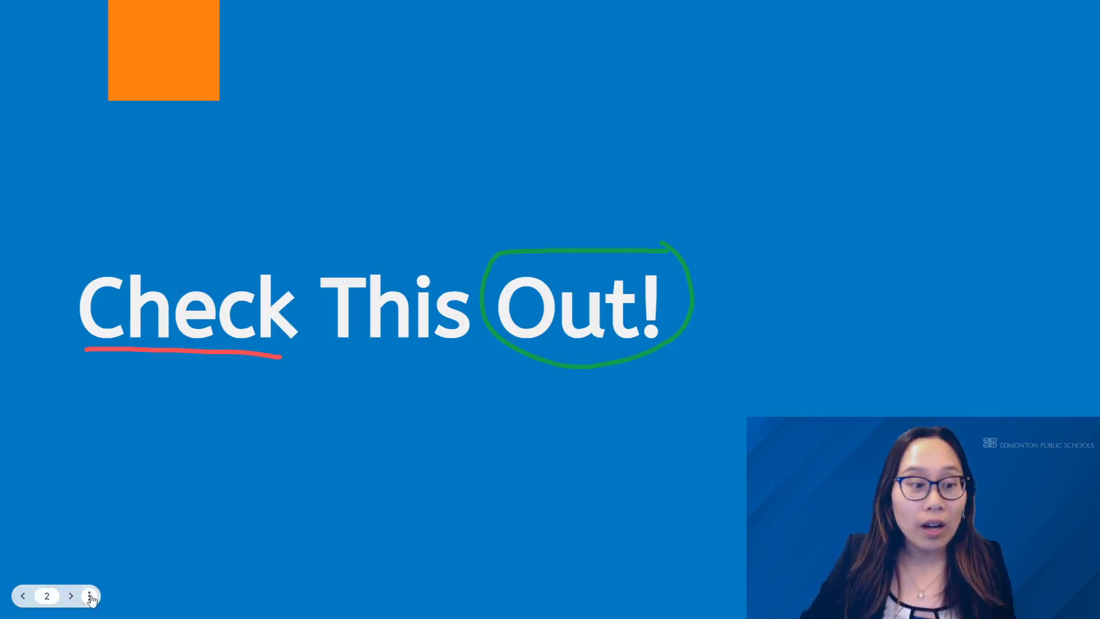
click(89, 596)
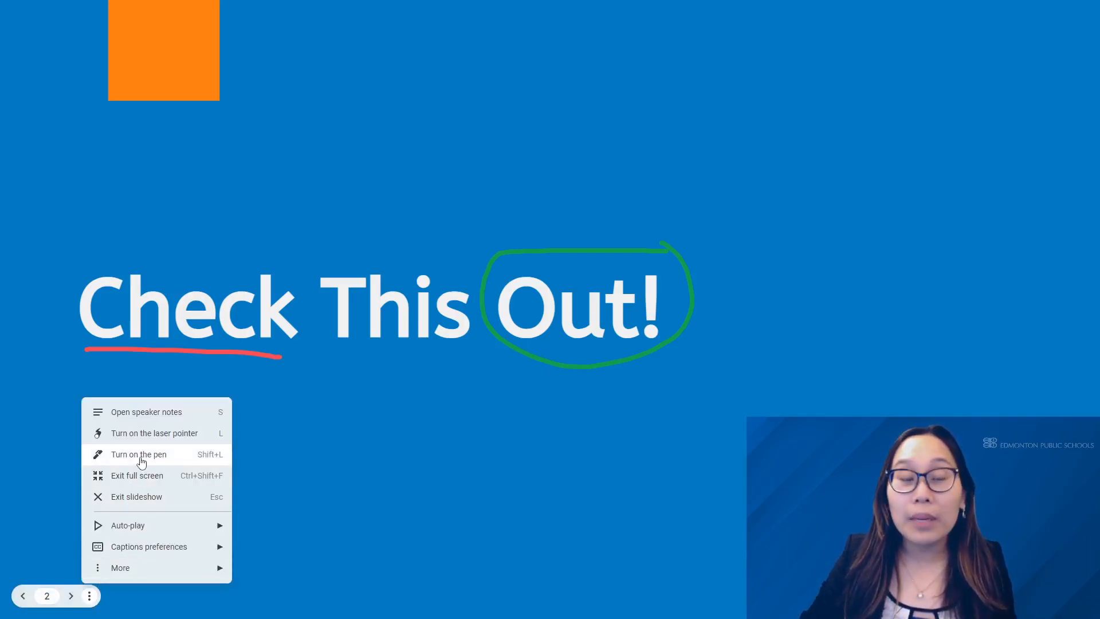
click(139, 453)
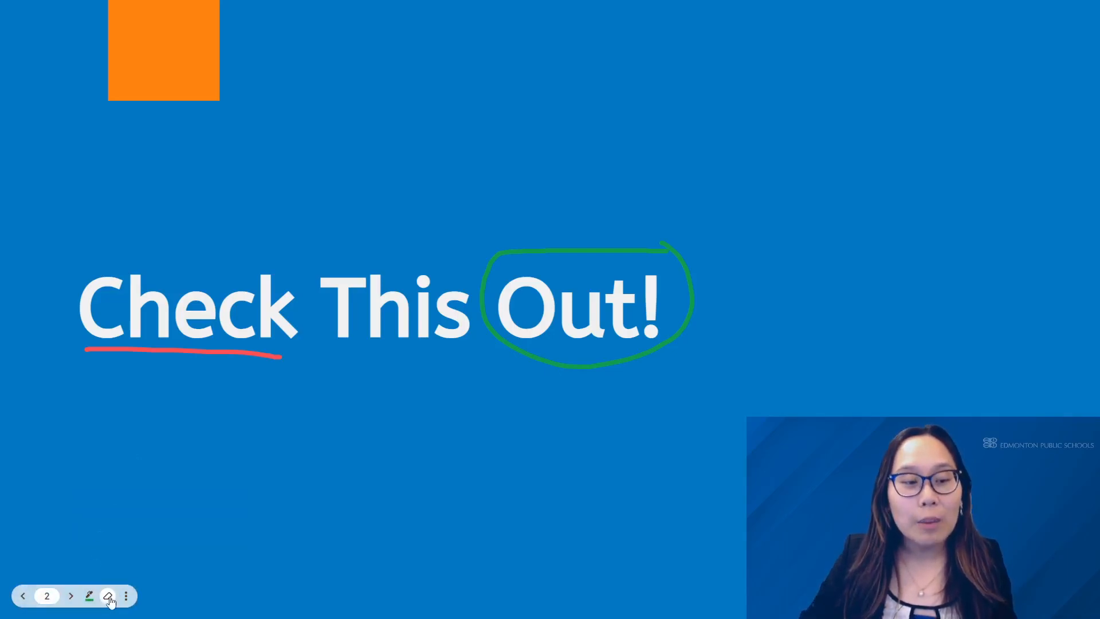
mouse_move(109, 596)
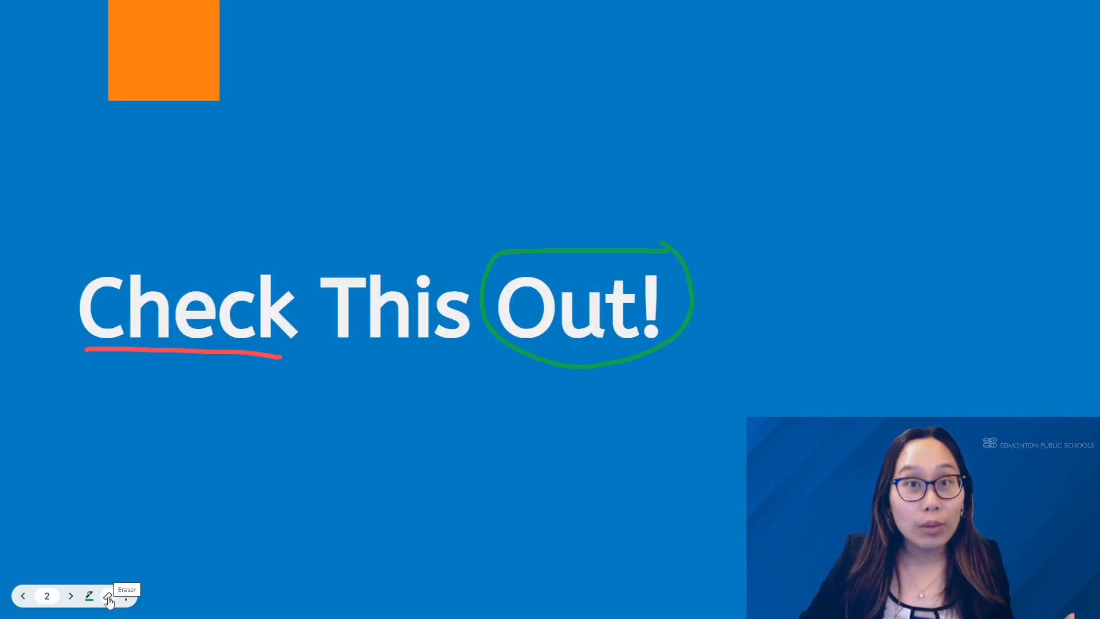
click(107, 595)
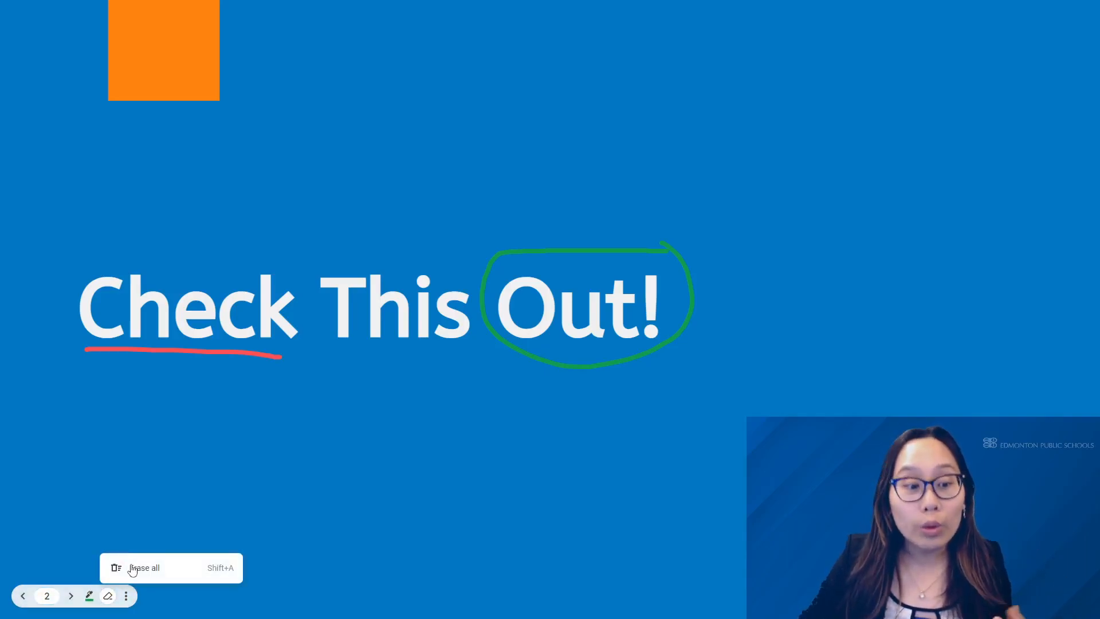
Erase all pen marks from the slide and switch to the laser pointer
click(143, 567)
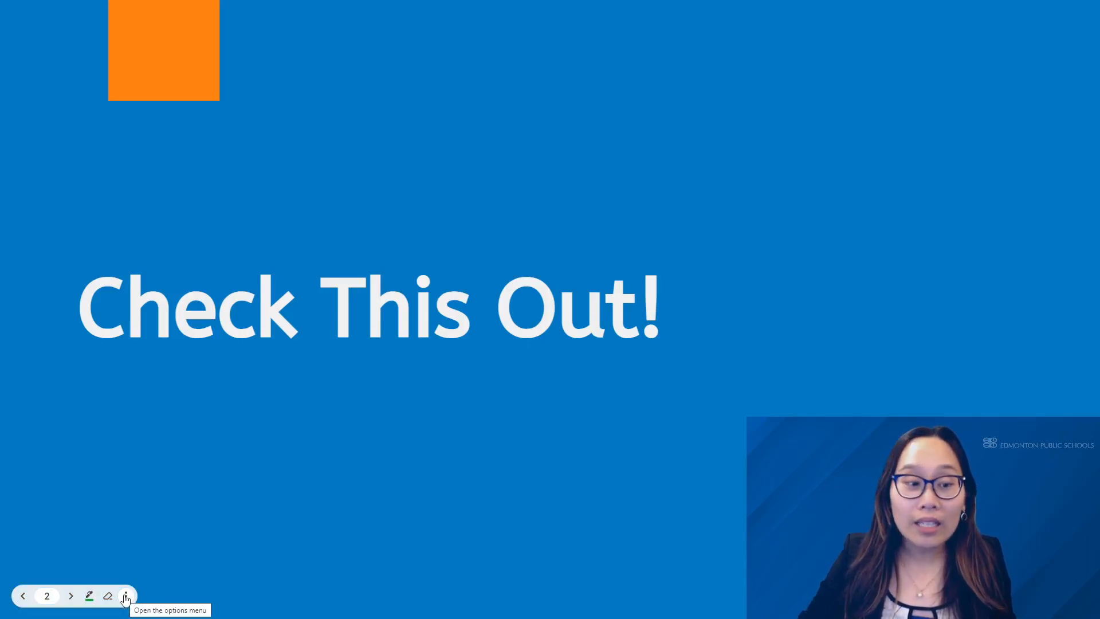
click(126, 596)
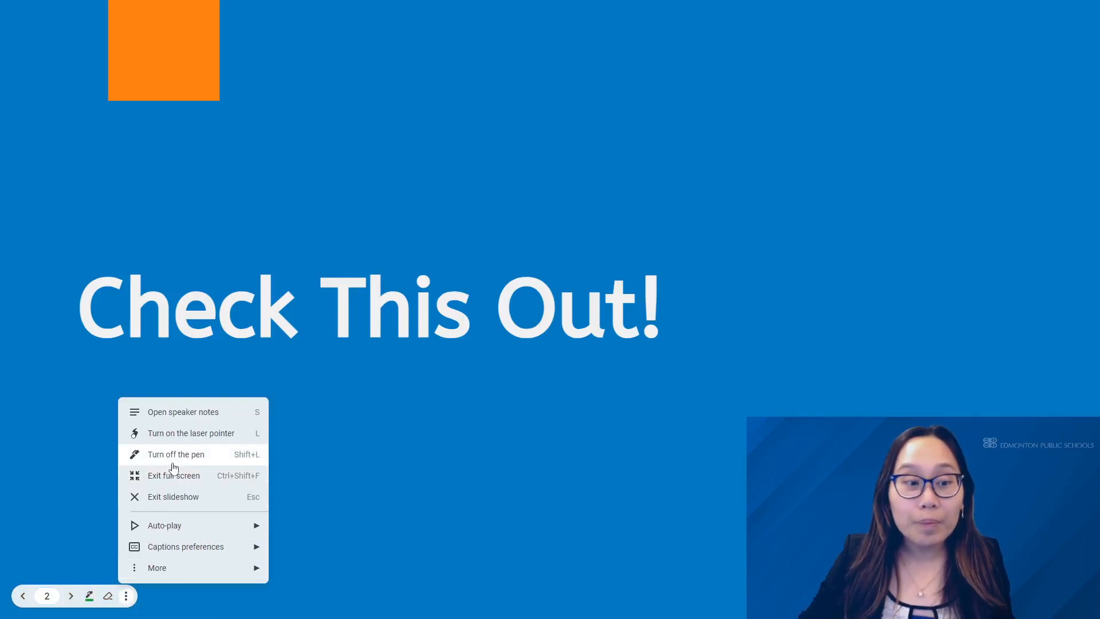
mouse_move(192, 433)
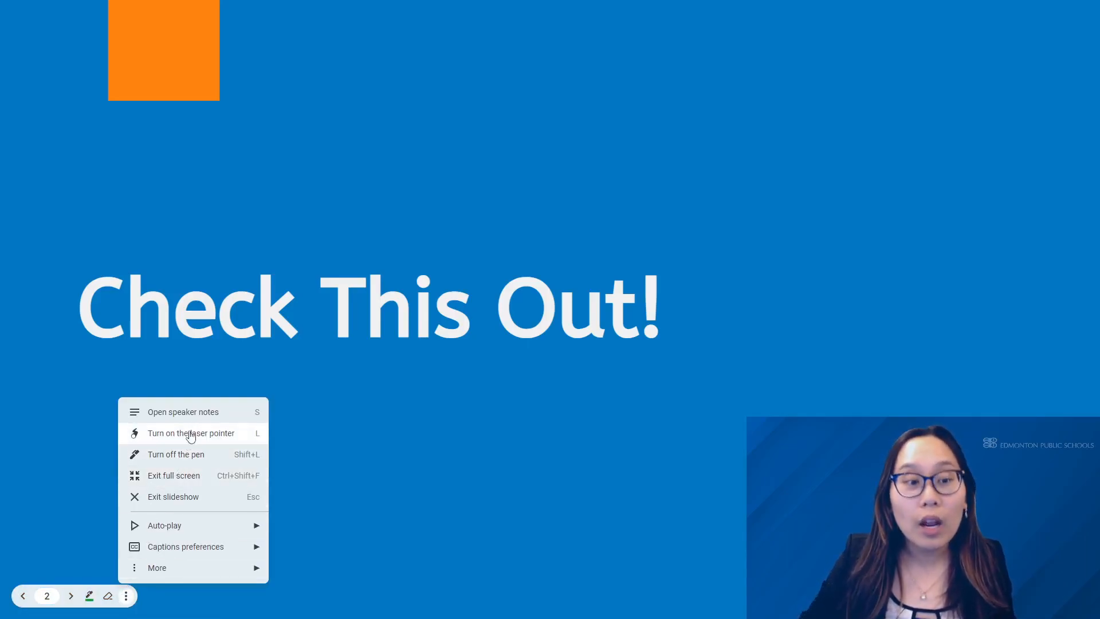
click(191, 433)
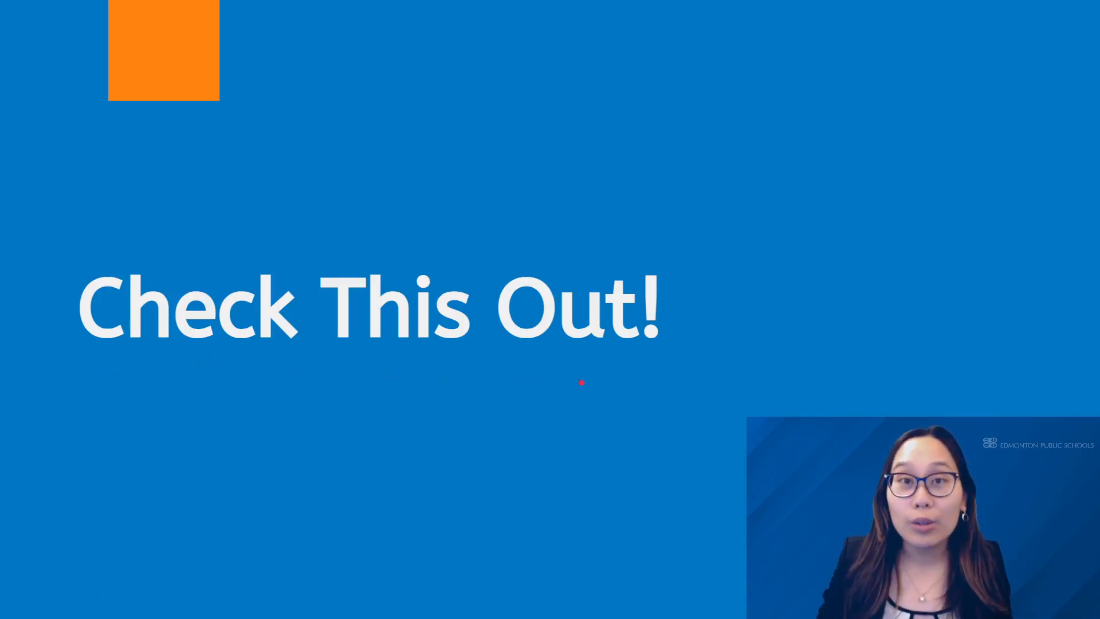